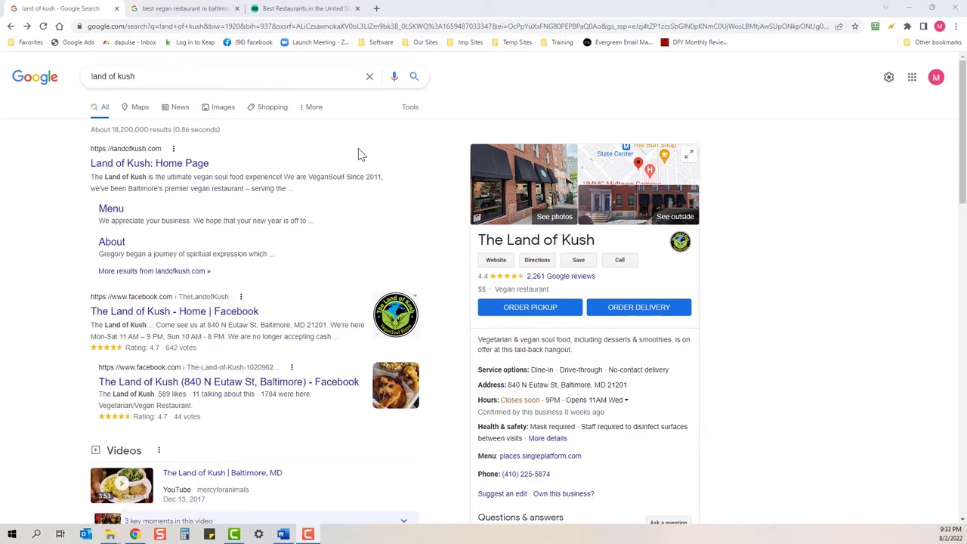
mouse_move(369, 203)
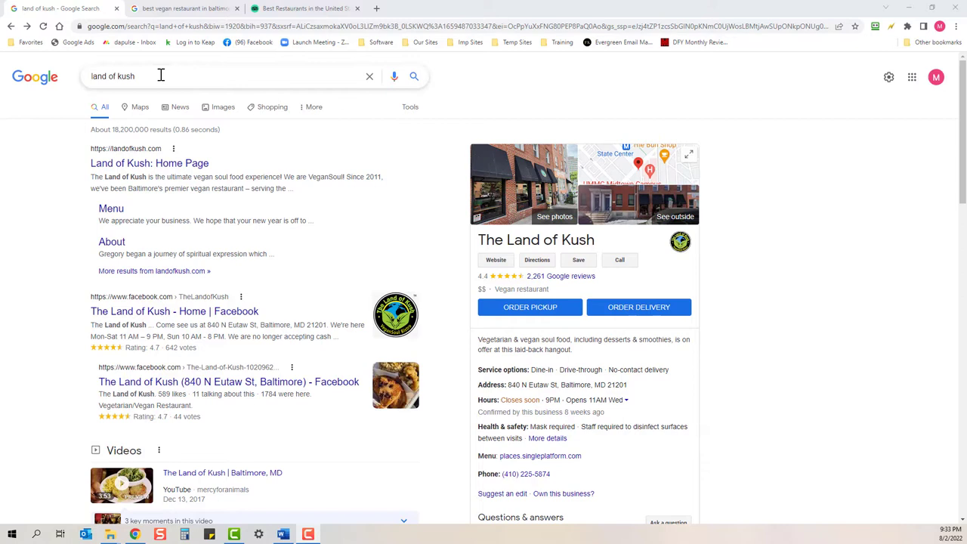
mouse_move(218, 209)
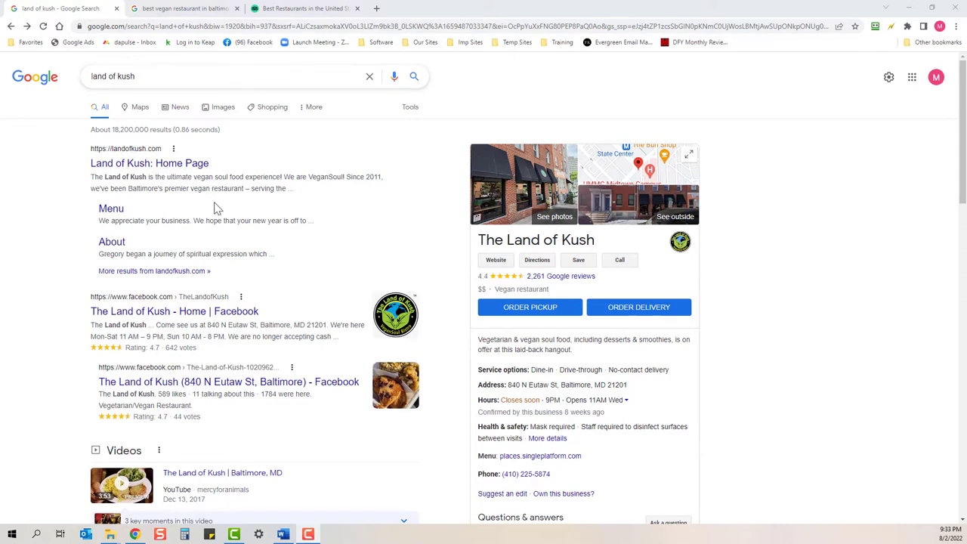
mouse_move(341, 227)
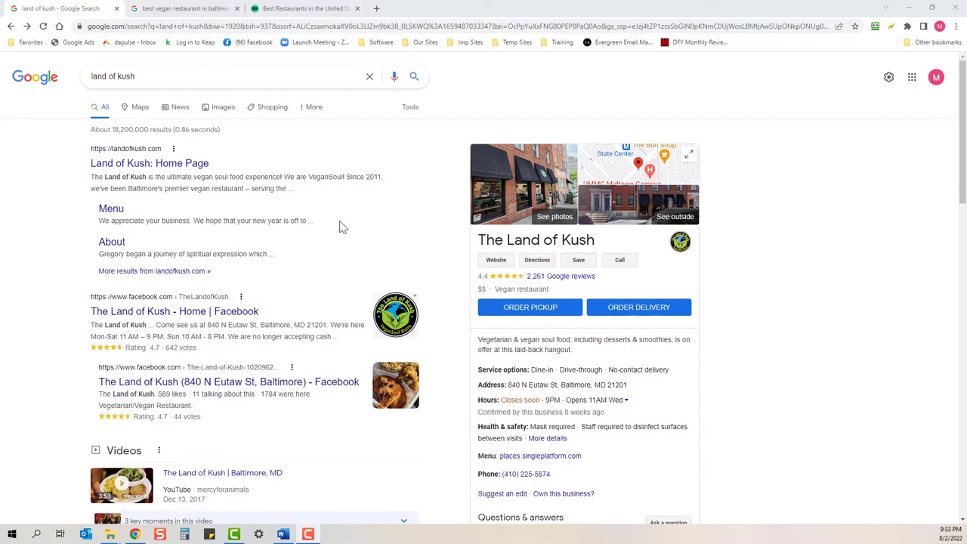
mouse_move(360, 232)
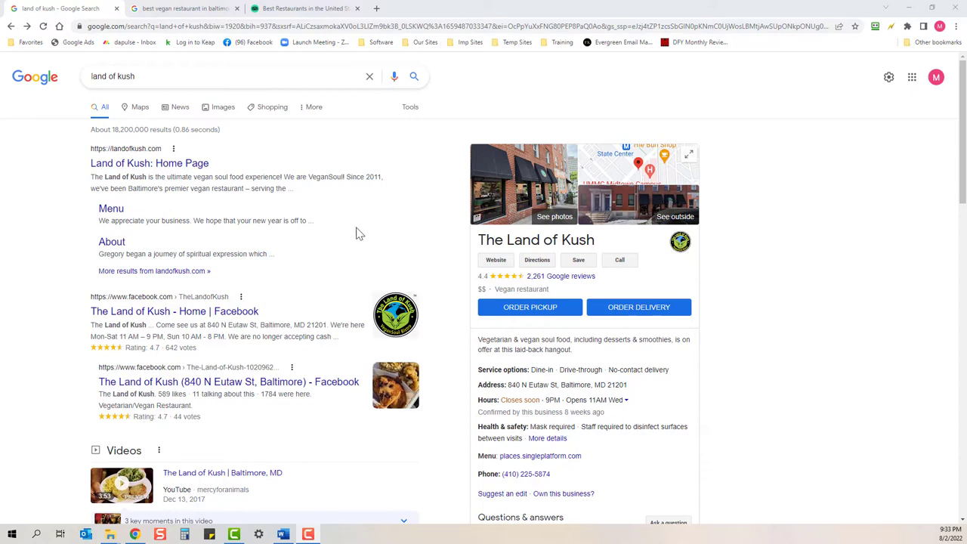
mouse_move(578, 280)
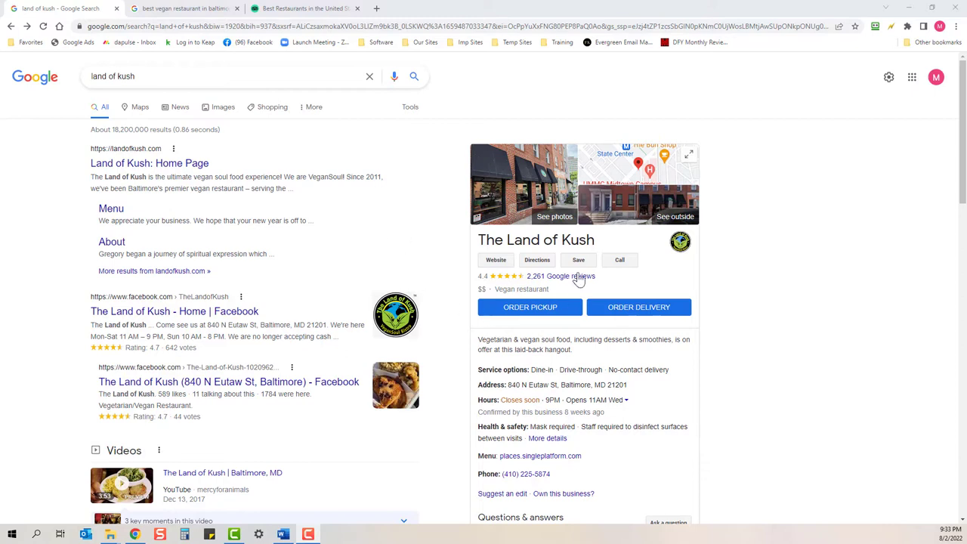
mouse_move(587, 260)
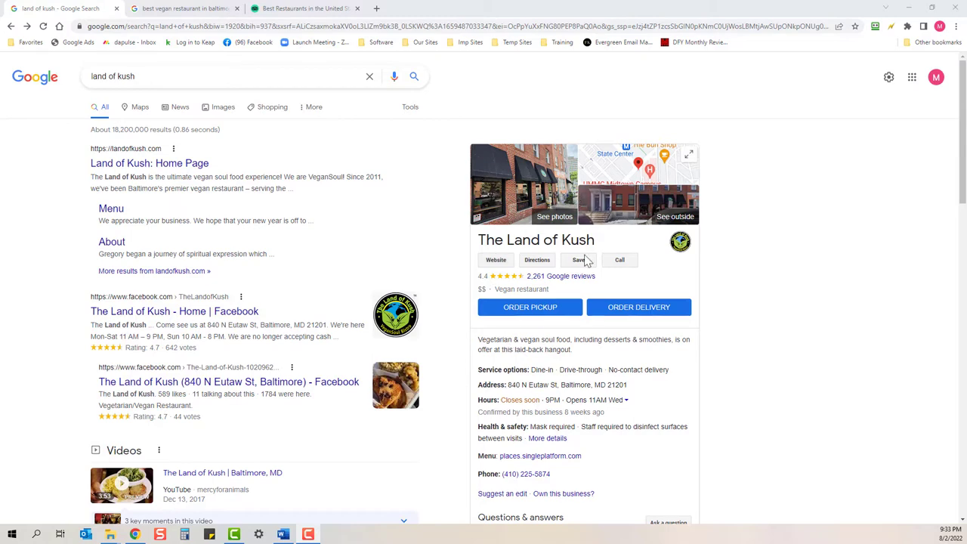
mouse_move(212, 339)
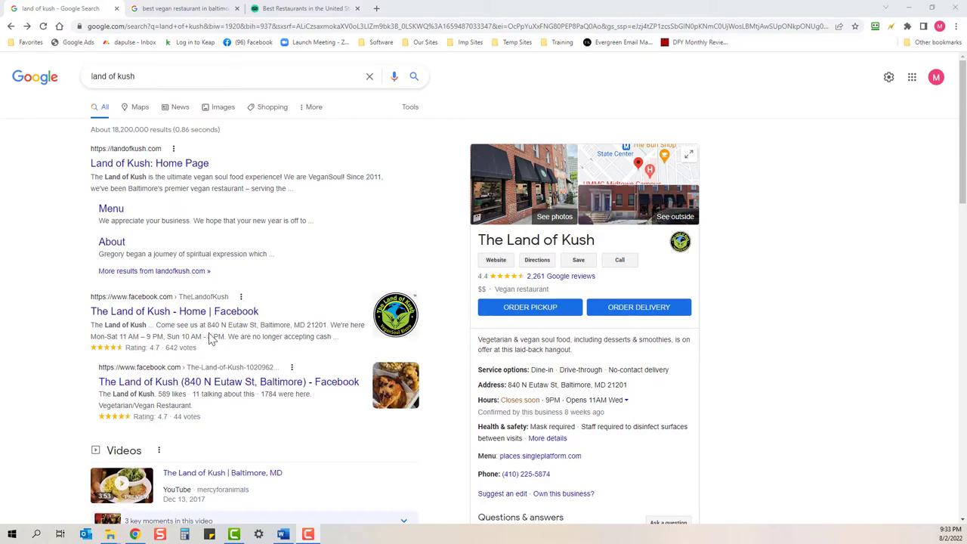
- Show The Land of Kush's 2,261 Google reviews with its 4.4 rating from the knowledge panel
scroll("down", 3)
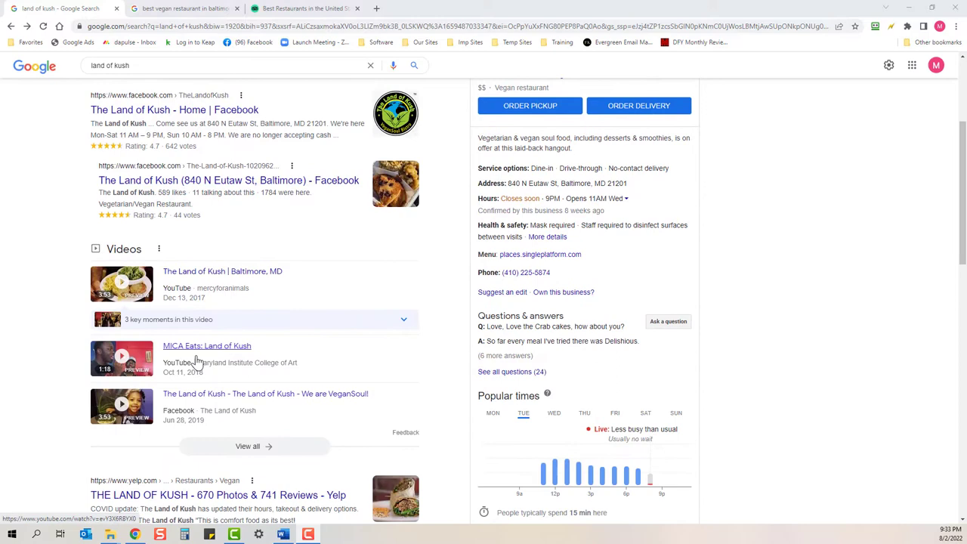
scroll("down", 3)
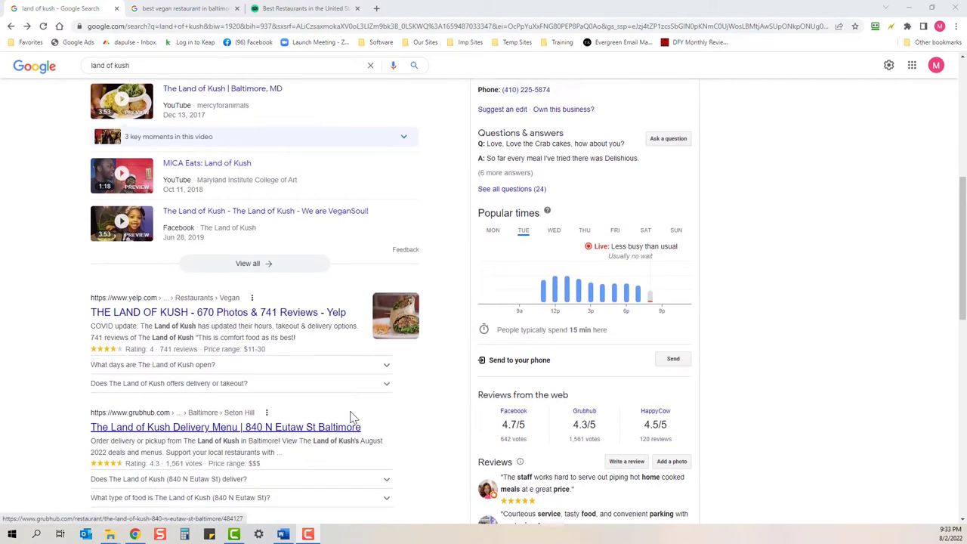
scroll("up", 3)
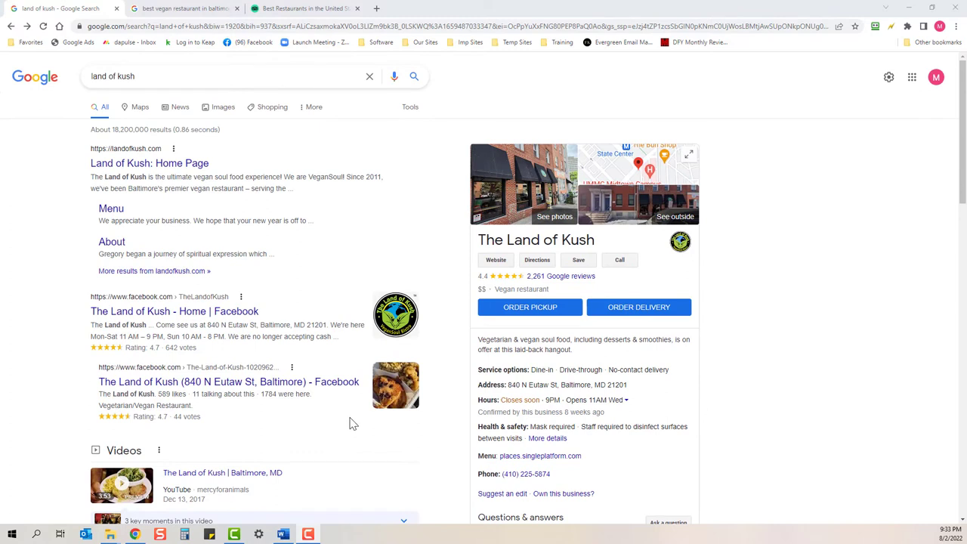
mouse_move(582, 300)
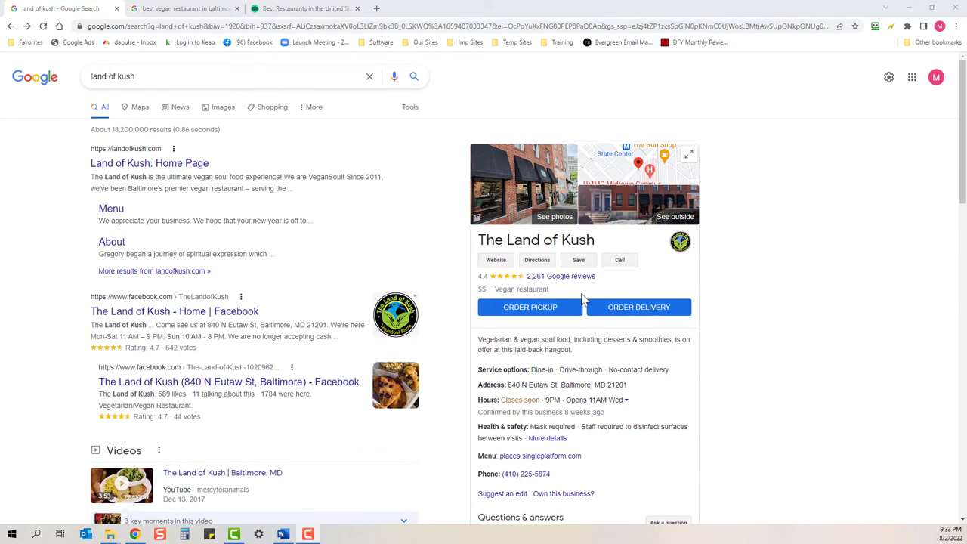
mouse_move(560, 299)
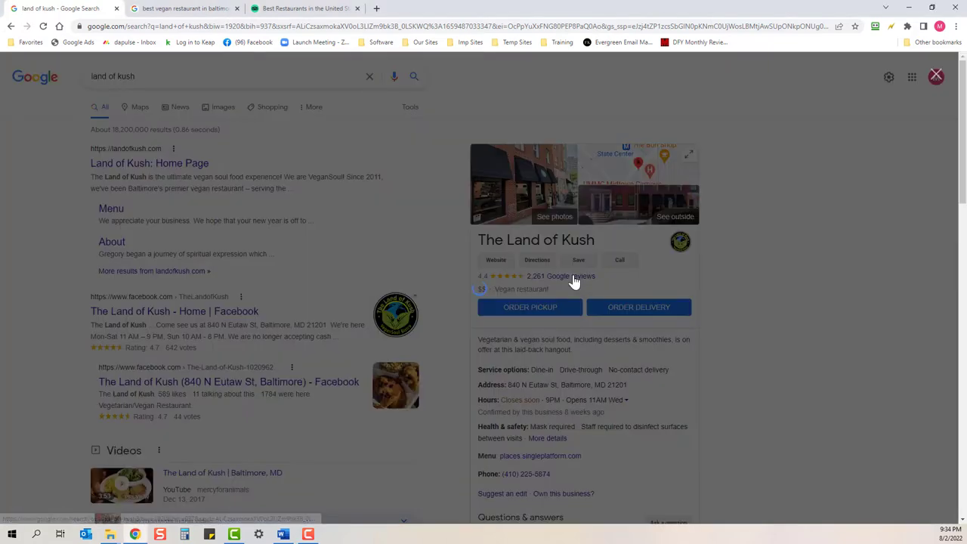
left_click(560, 275)
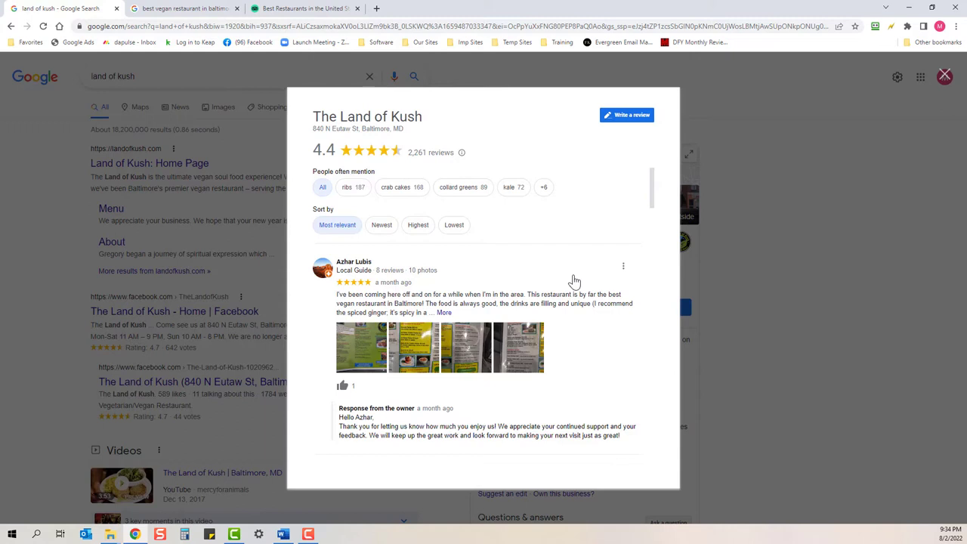
mouse_move(340, 285)
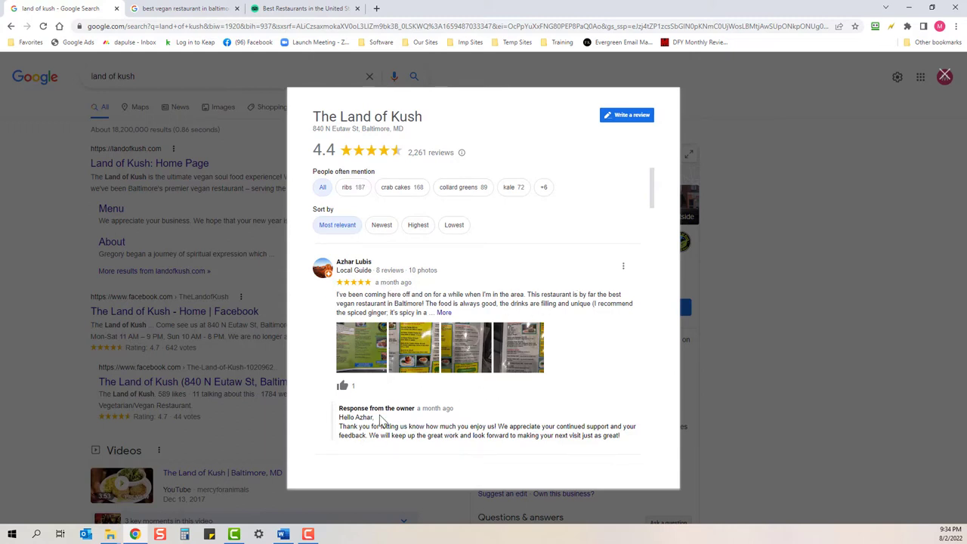
mouse_move(444, 393)
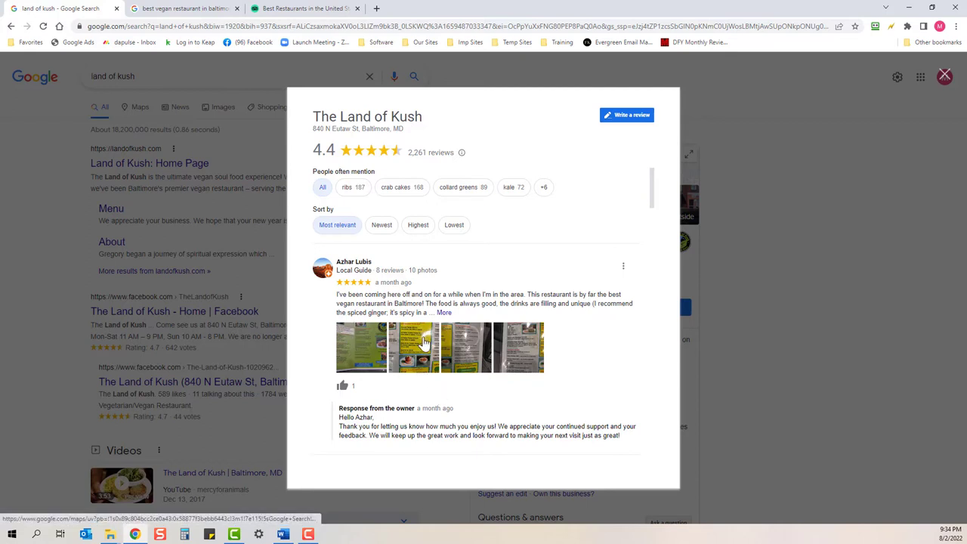
mouse_move(436, 280)
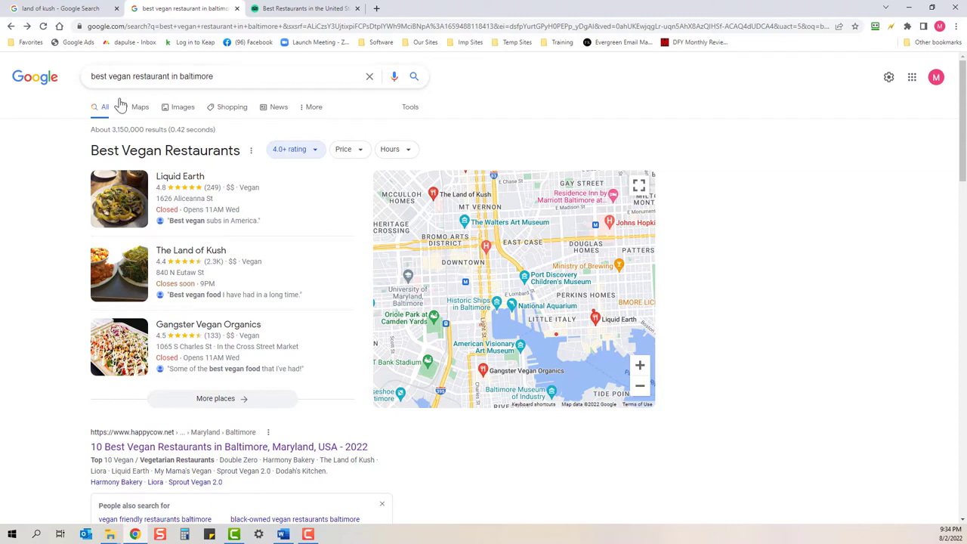
mouse_move(315, 227)
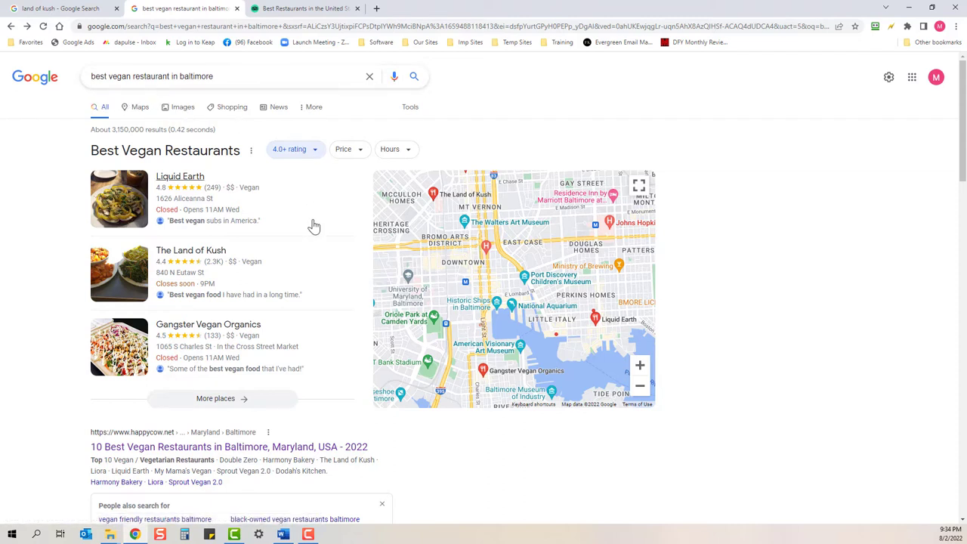
mouse_move(287, 221)
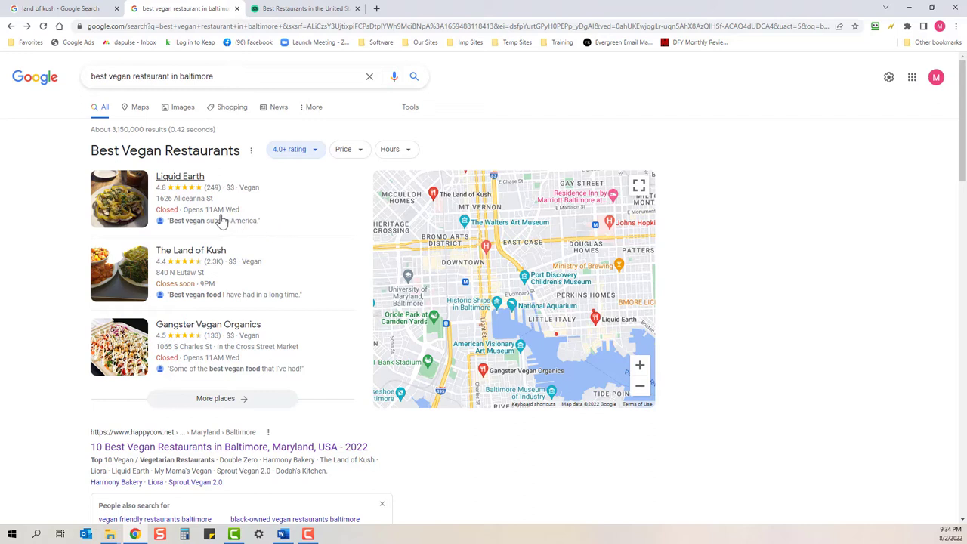
mouse_move(245, 247)
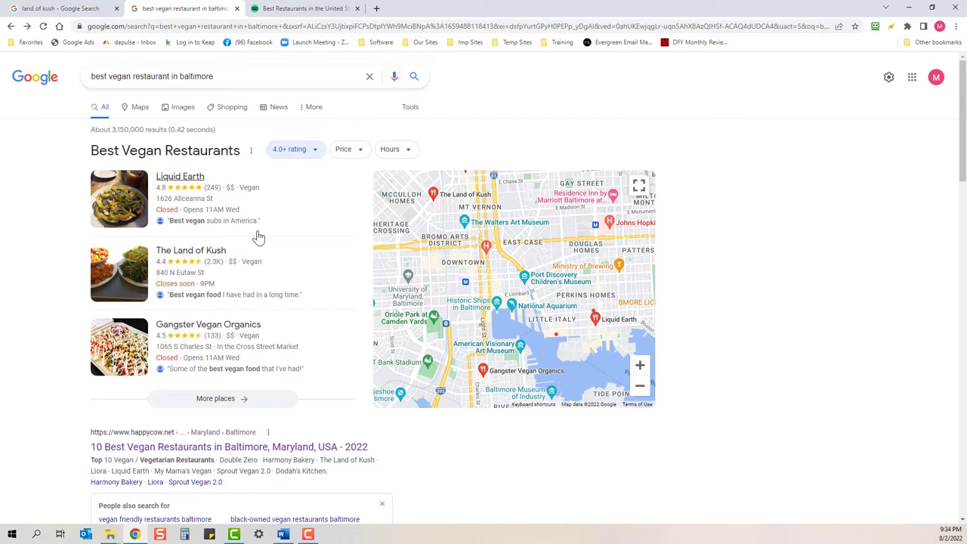
mouse_move(307, 275)
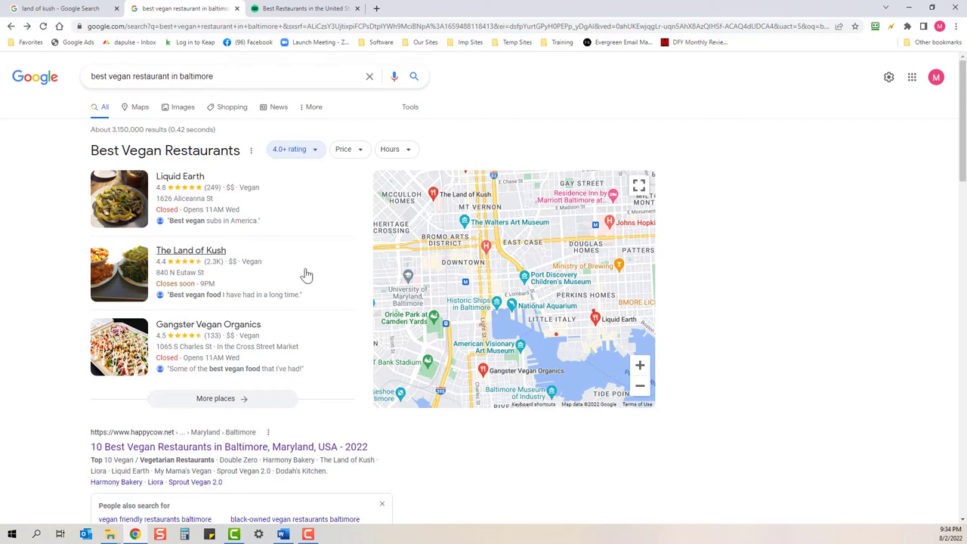
mouse_move(227, 280)
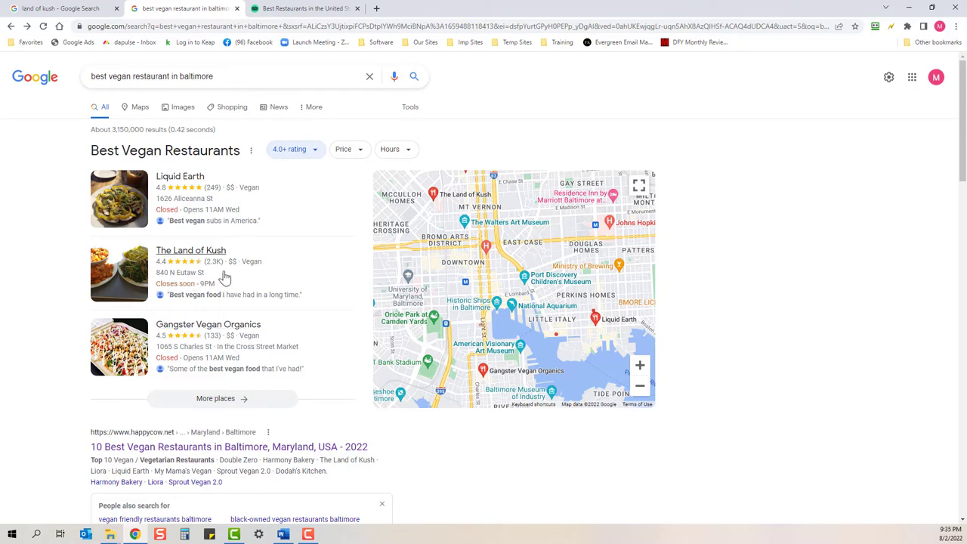
mouse_move(205, 260)
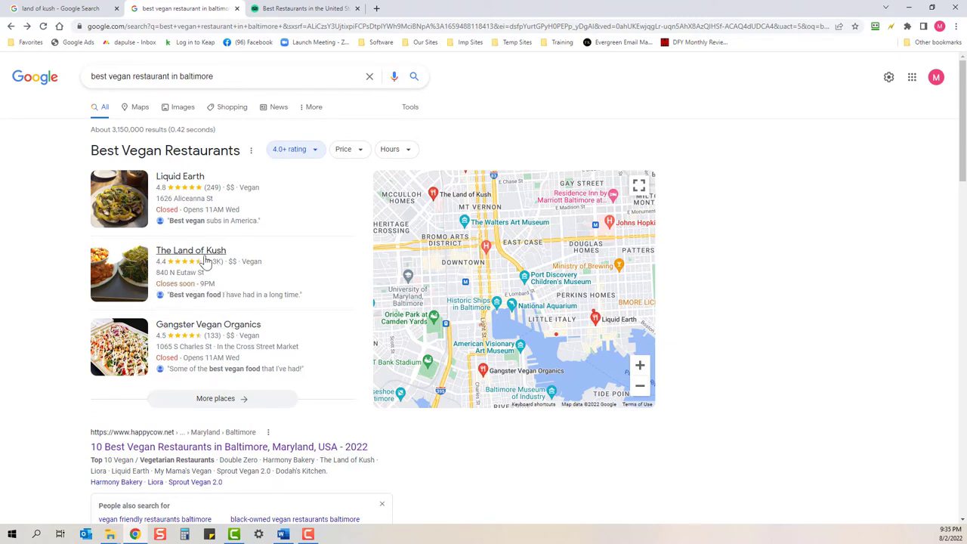
mouse_move(242, 293)
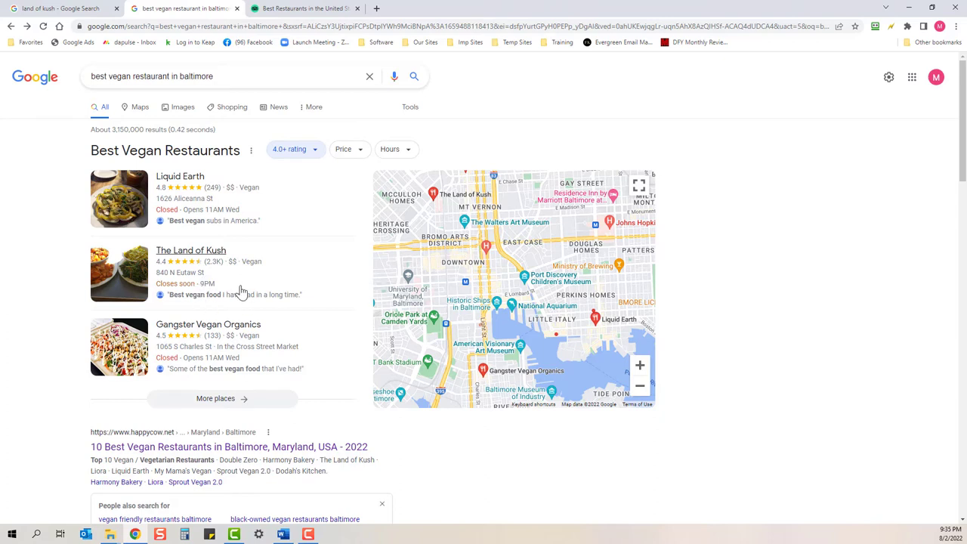
mouse_move(178, 270)
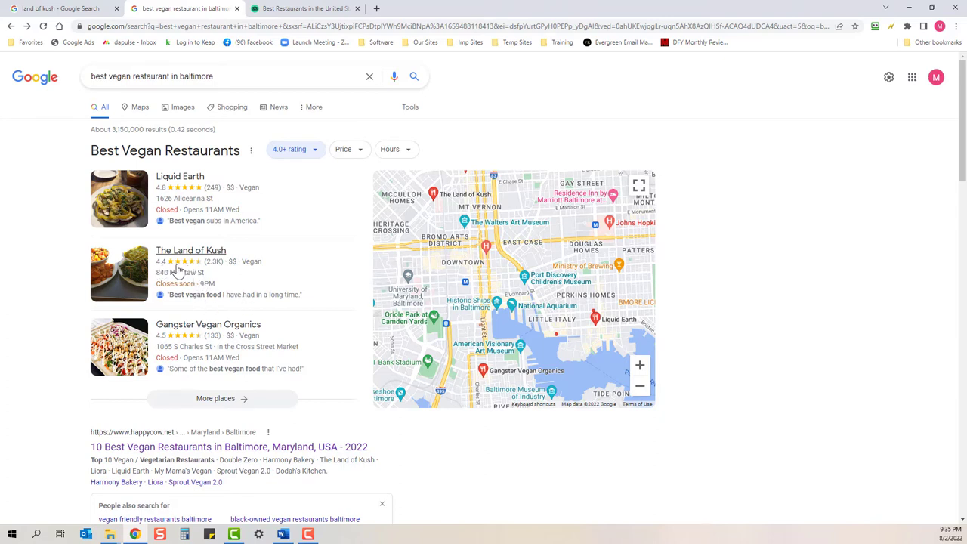
mouse_move(202, 272)
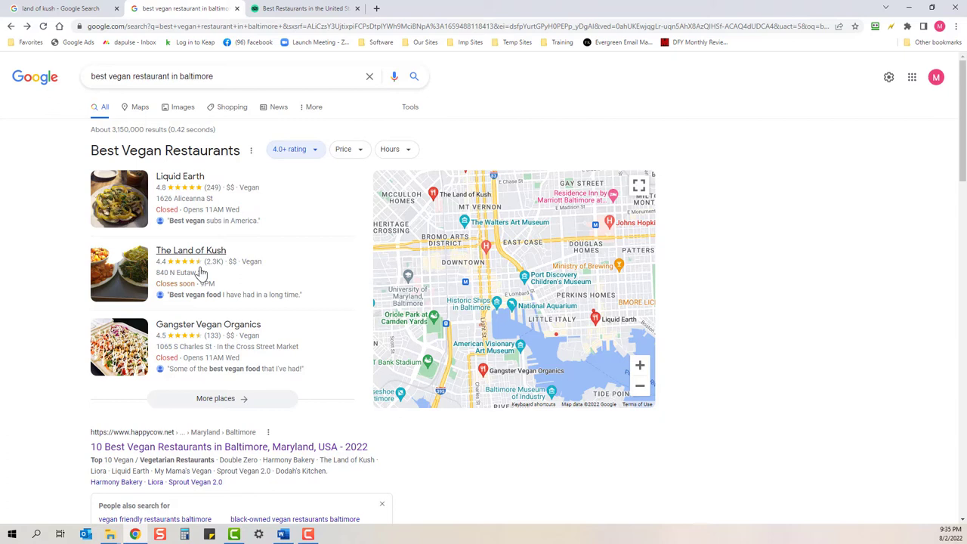
mouse_move(190, 301)
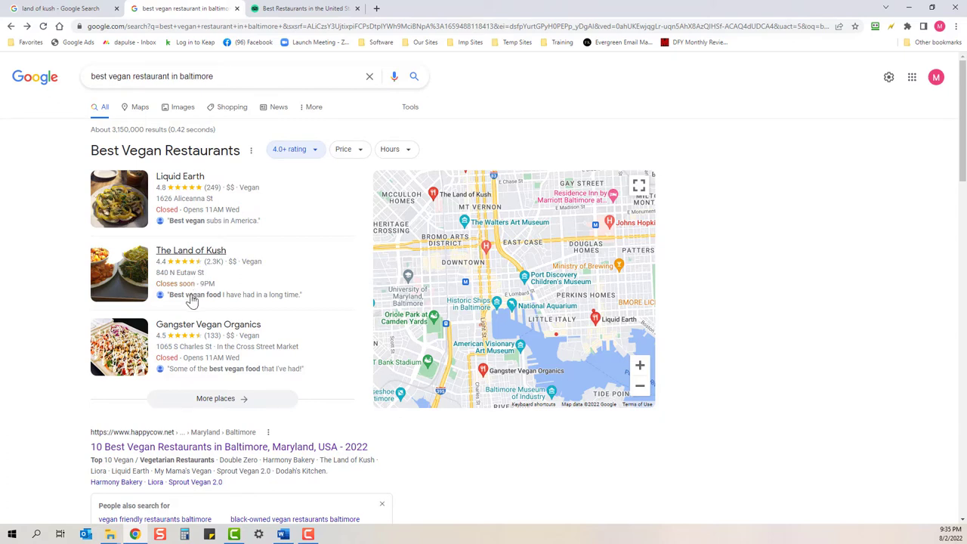
scroll("down", 3)
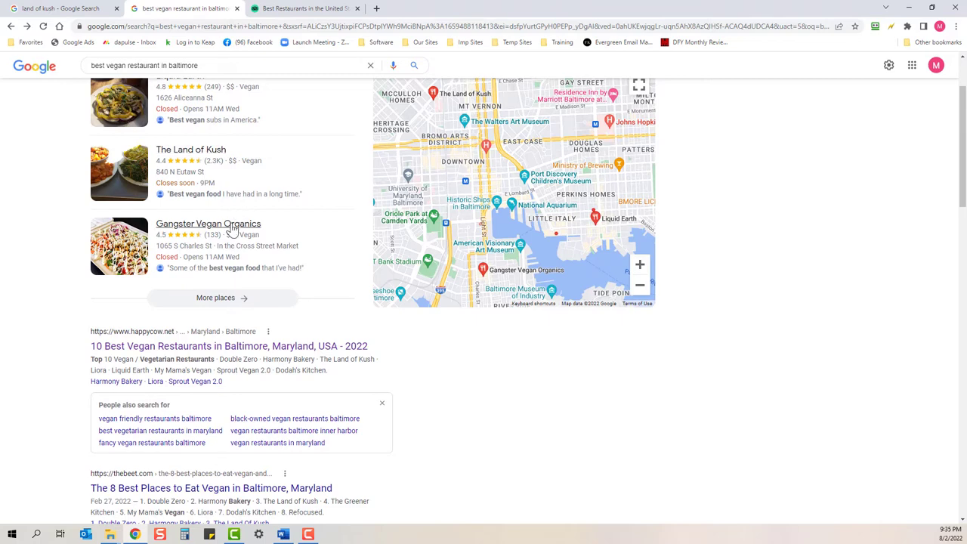
scroll("down", 3)
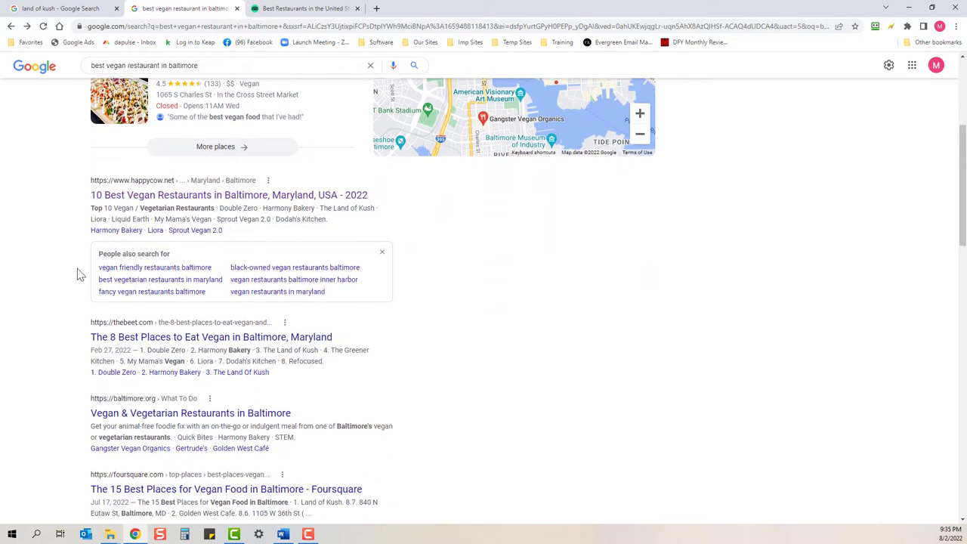
mouse_move(127, 233)
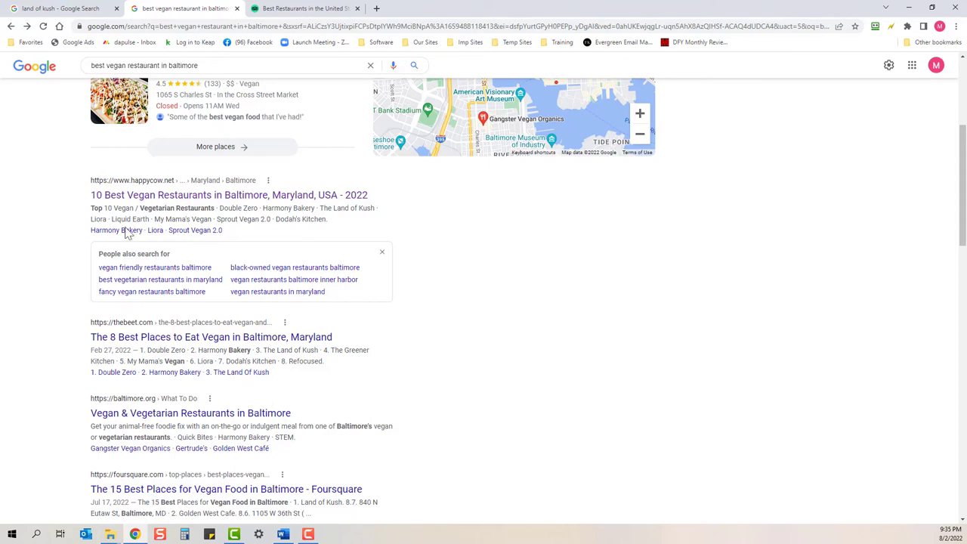
mouse_move(204, 338)
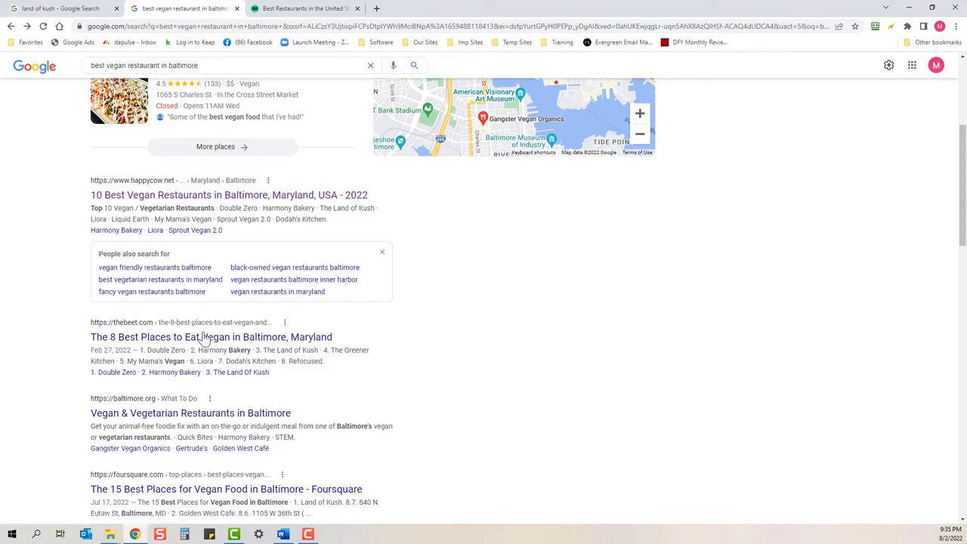
scroll("down", 3)
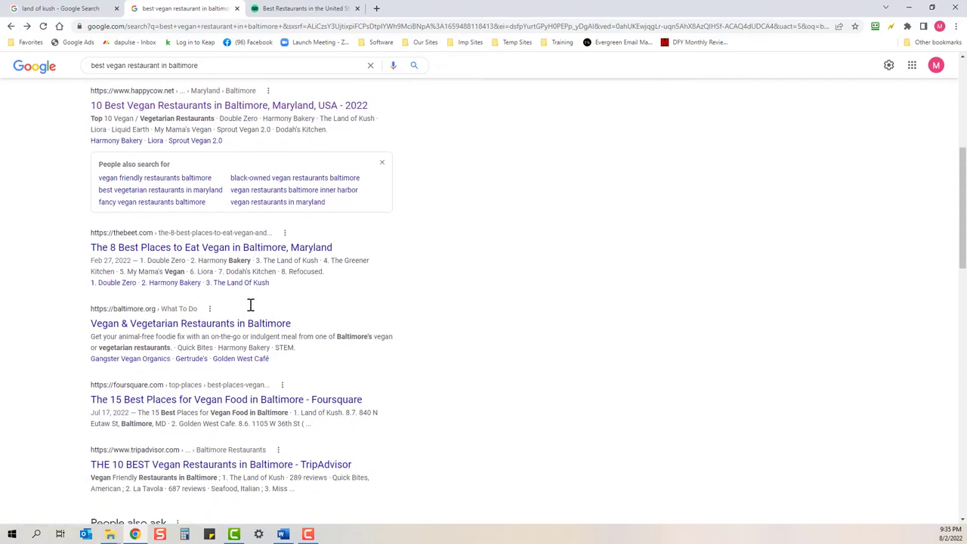
scroll("down", 3)
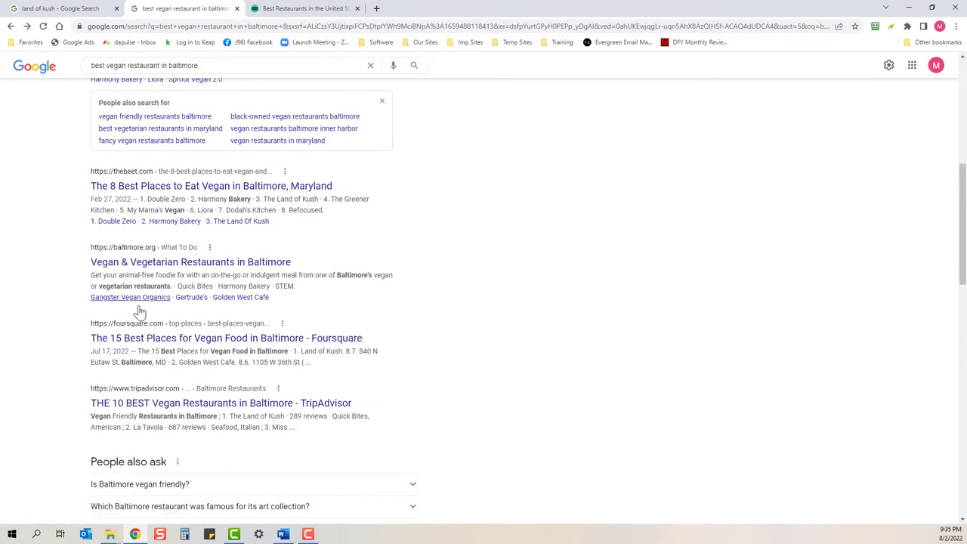
mouse_move(165, 360)
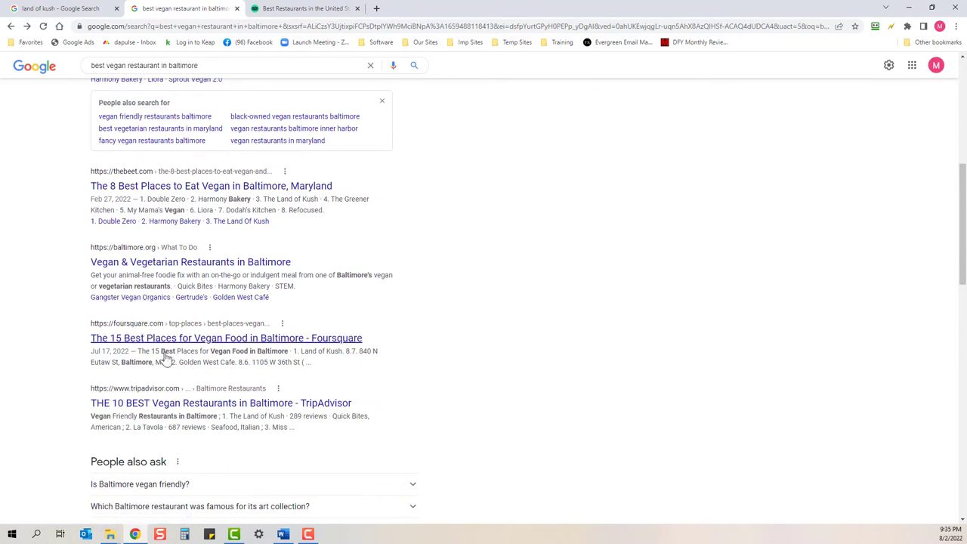
mouse_move(269, 414)
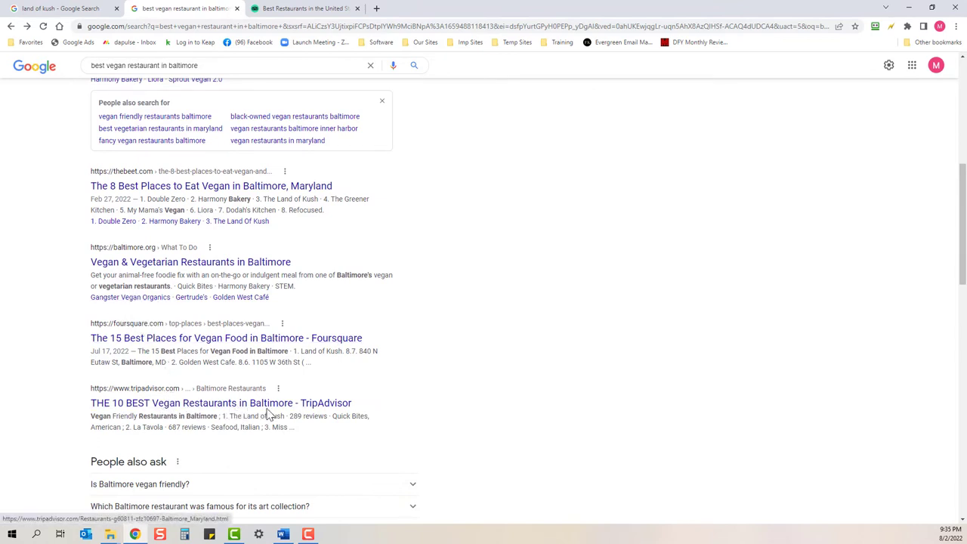
scroll("up", 3)
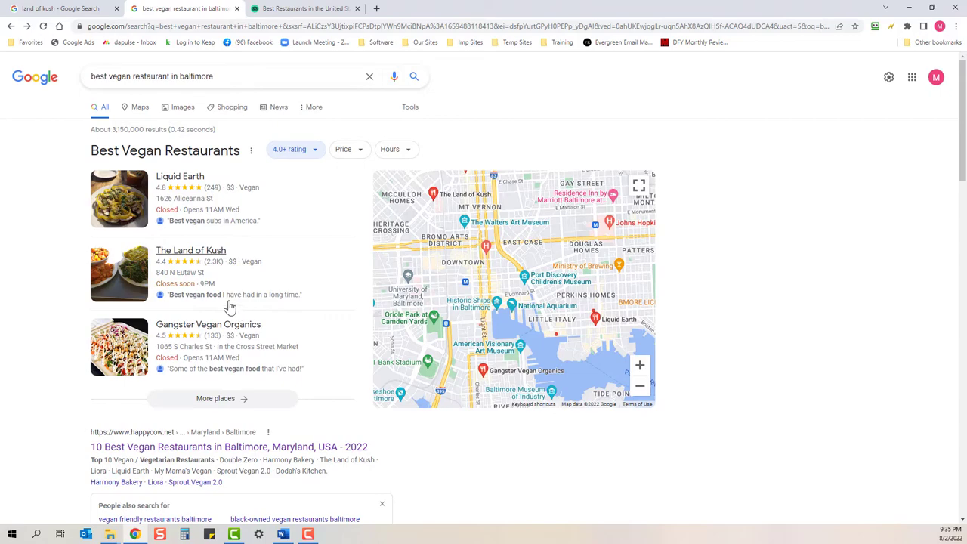
scroll("down", 3)
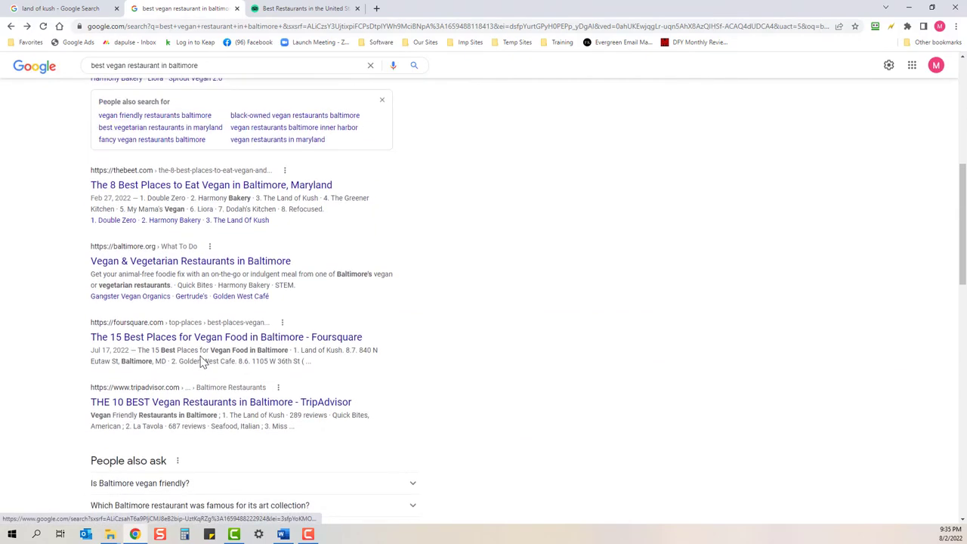
scroll("down", 3)
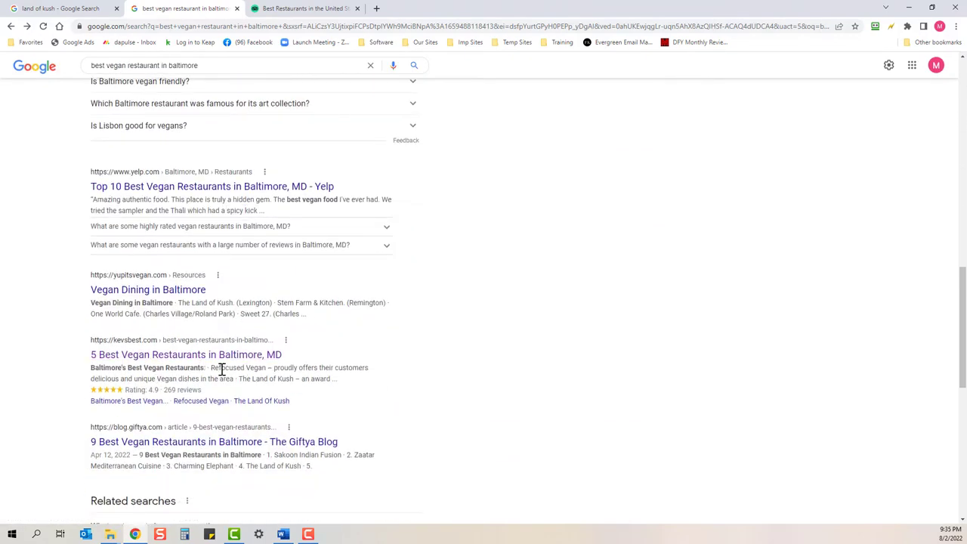
scroll("up", 3)
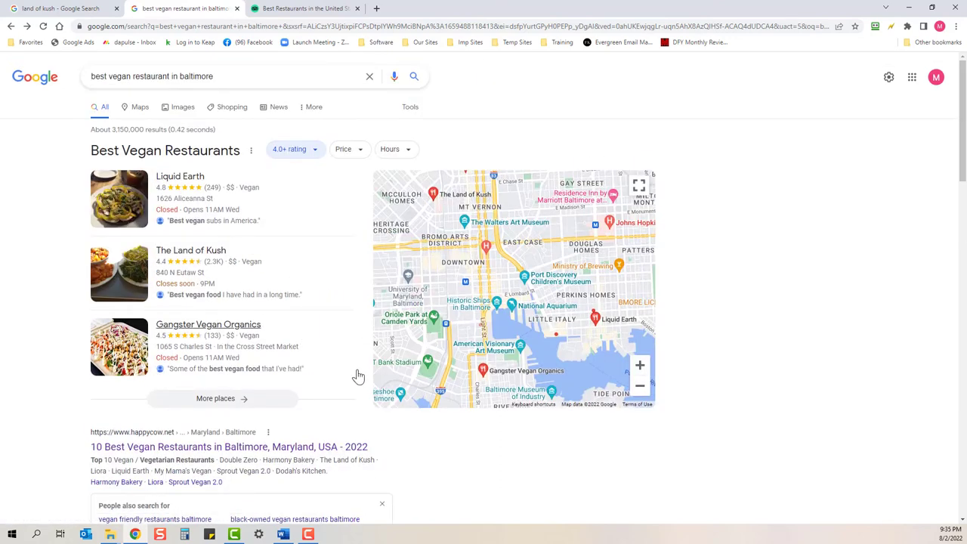
mouse_move(368, 218)
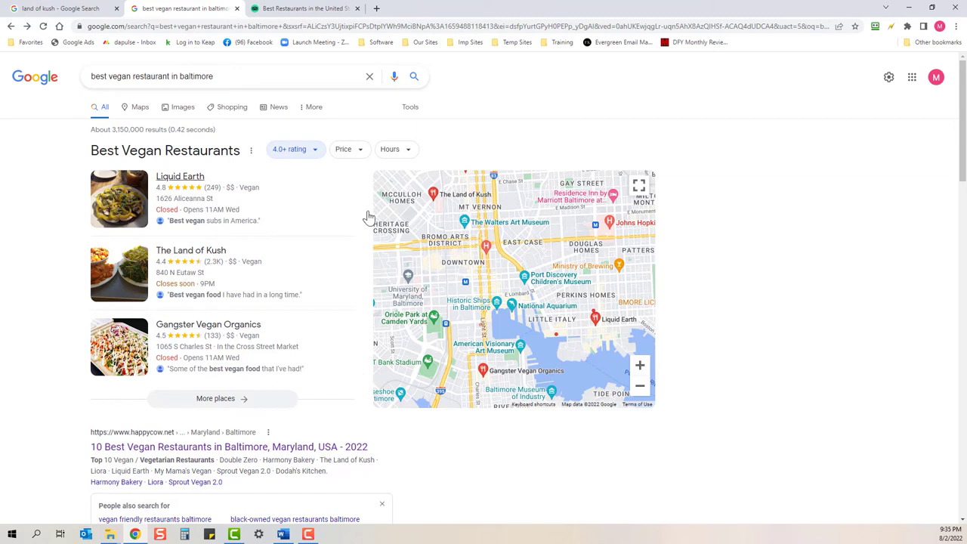
mouse_move(310, 222)
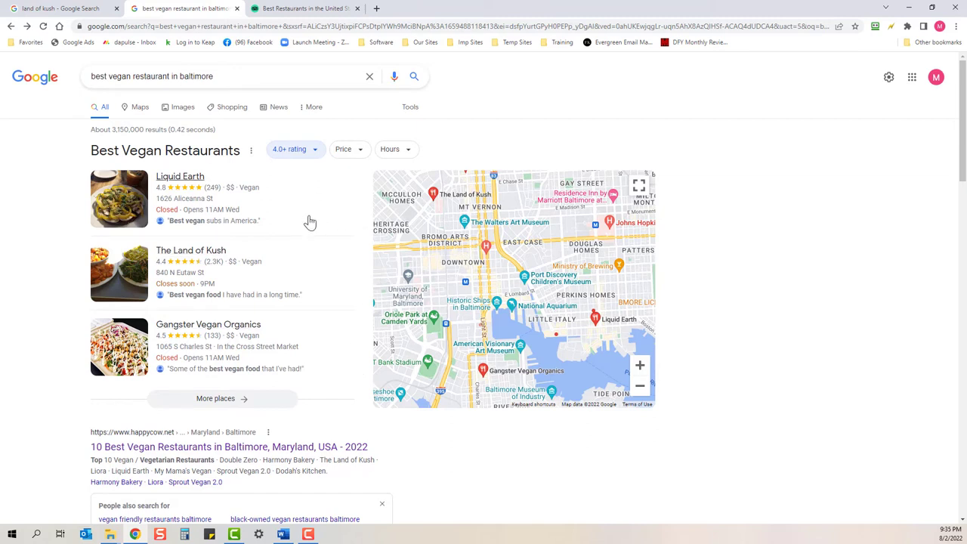
mouse_move(310, 188)
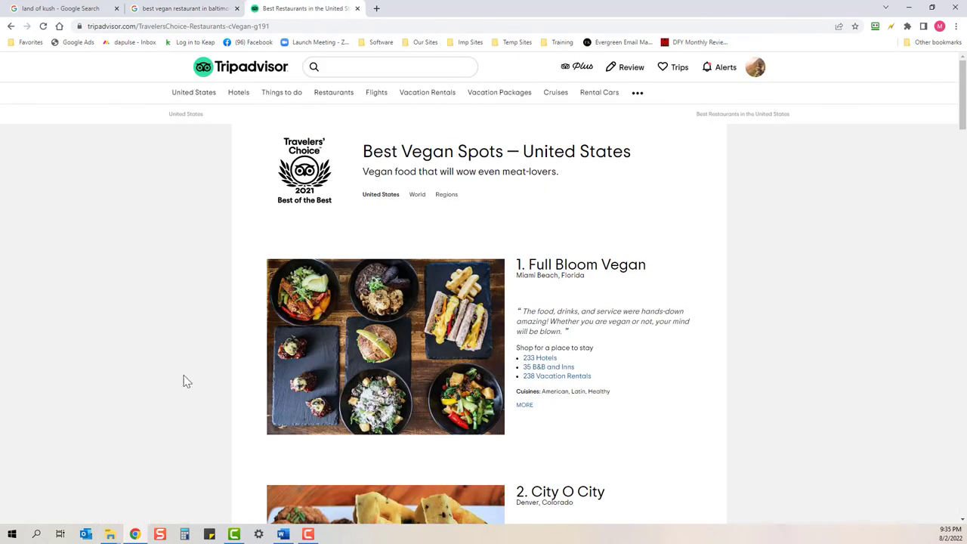
mouse_move(181, 381)
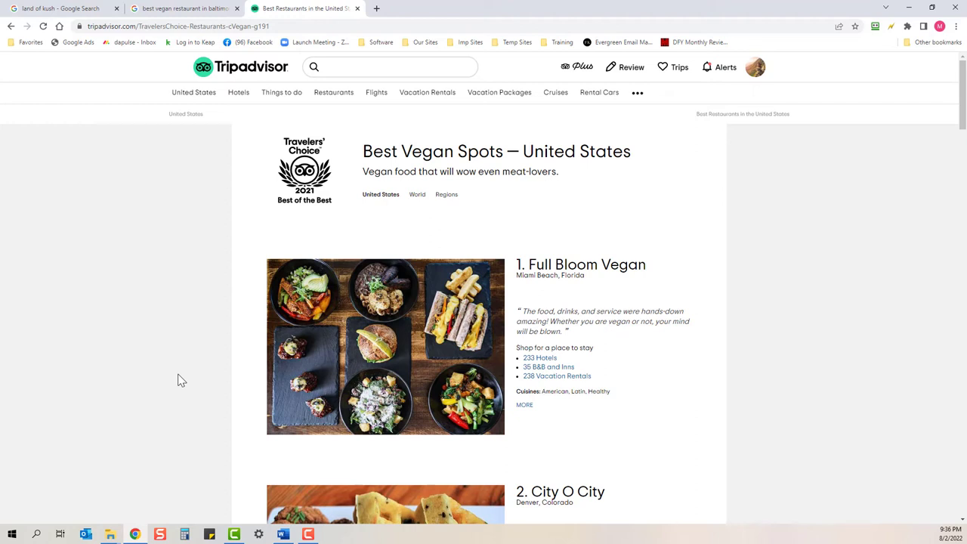
mouse_move(371, 248)
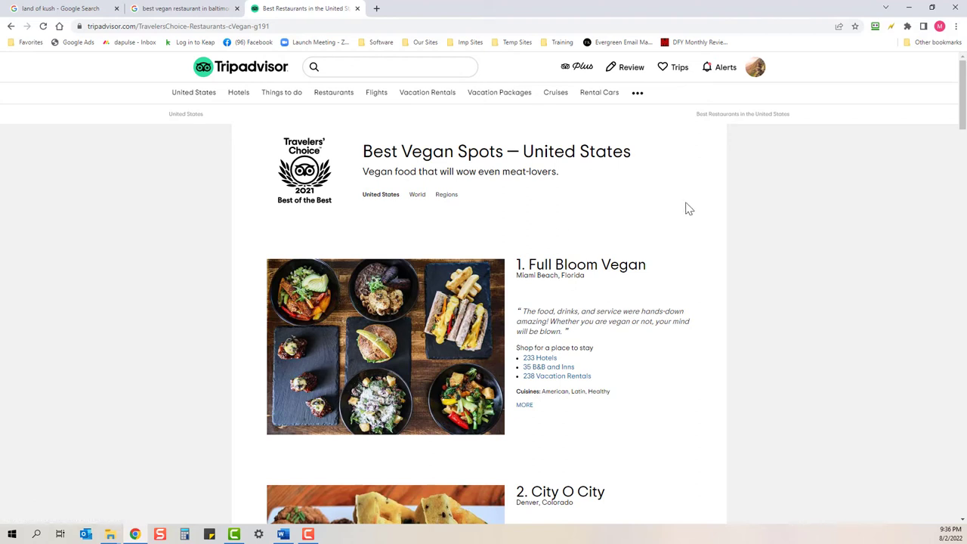
- Scroll the Best Vegan Spots — United States list to entry 3, The Land of Kush
scroll("down", 3)
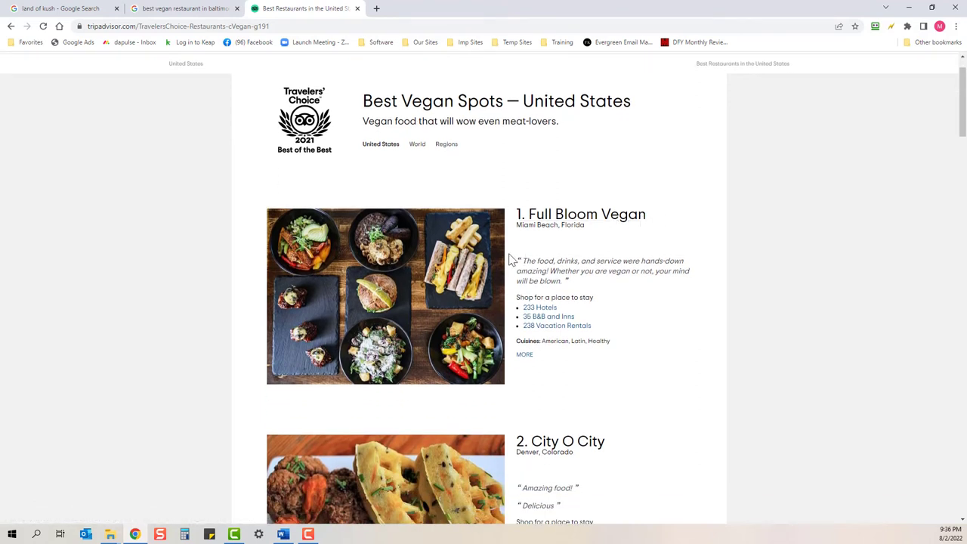
scroll("down", 3)
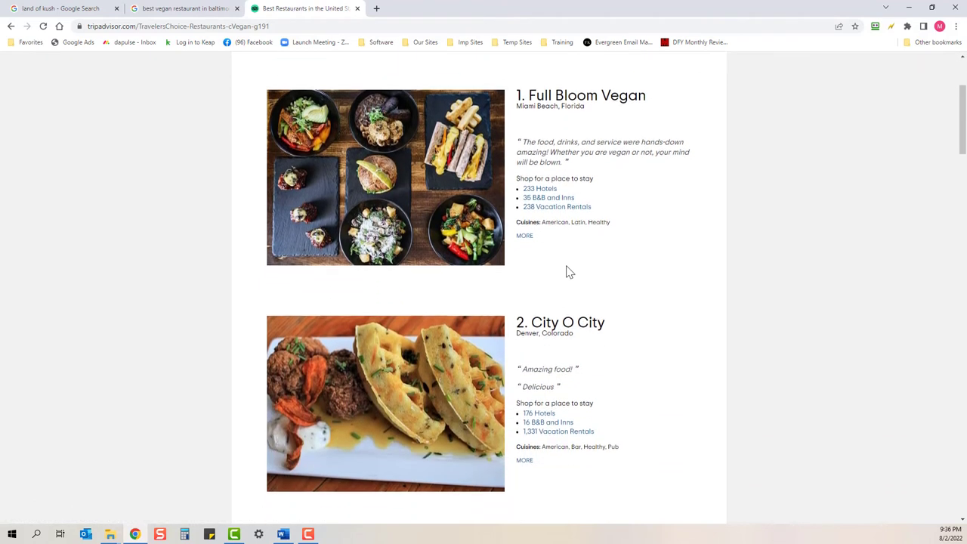
scroll("down", 3)
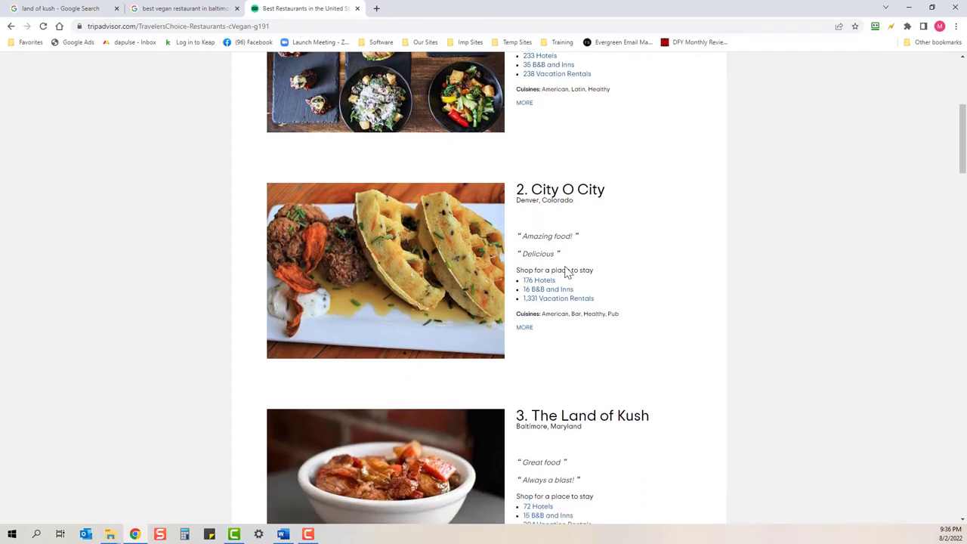
scroll("down", 3)
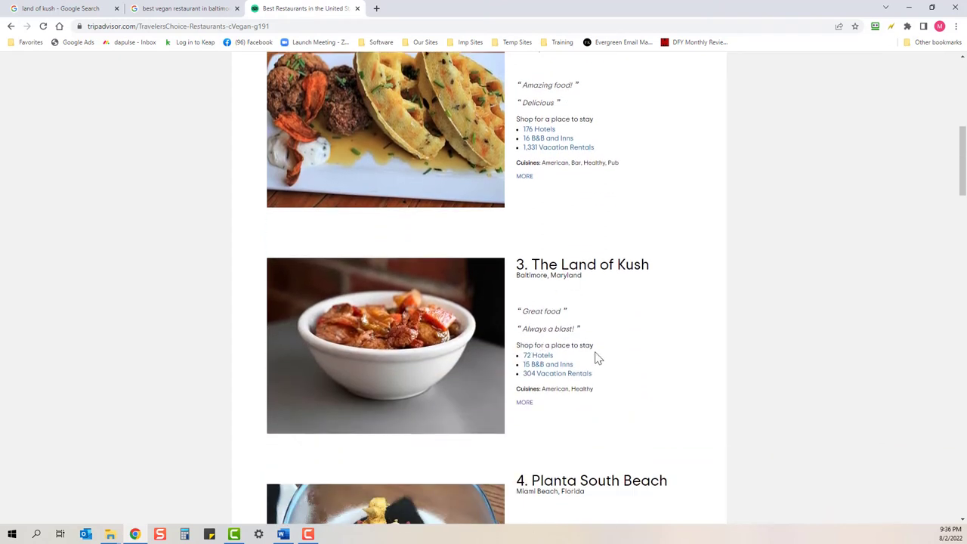
mouse_move(547, 364)
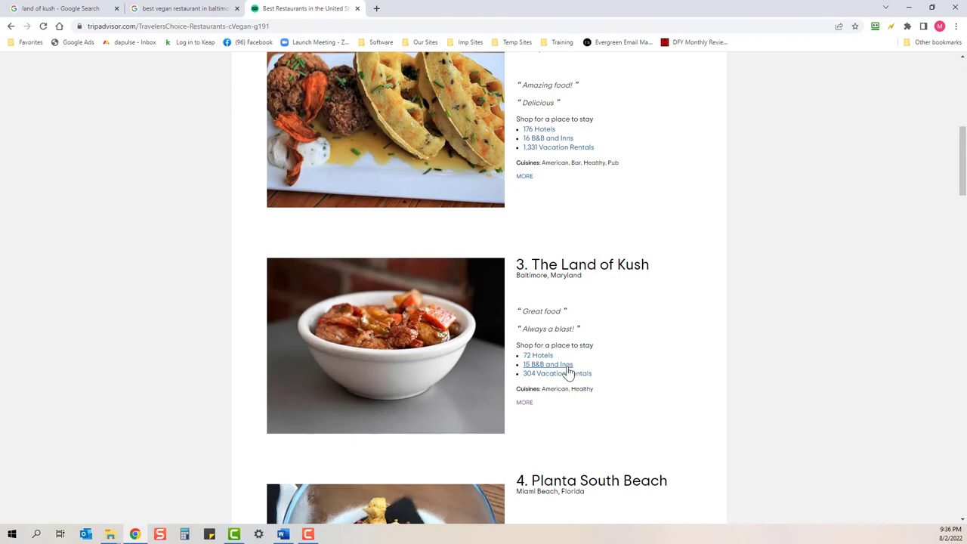
scroll("up", 3)
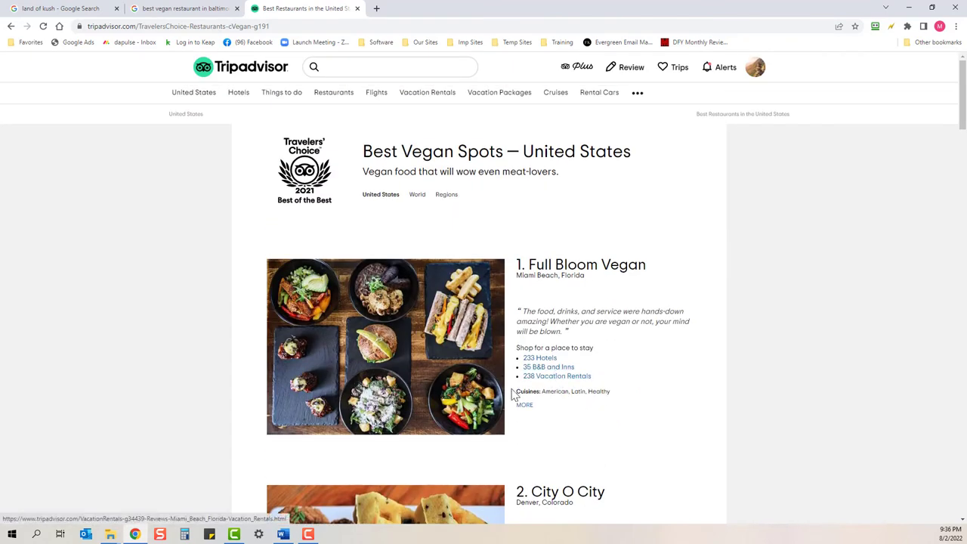
mouse_move(499, 401)
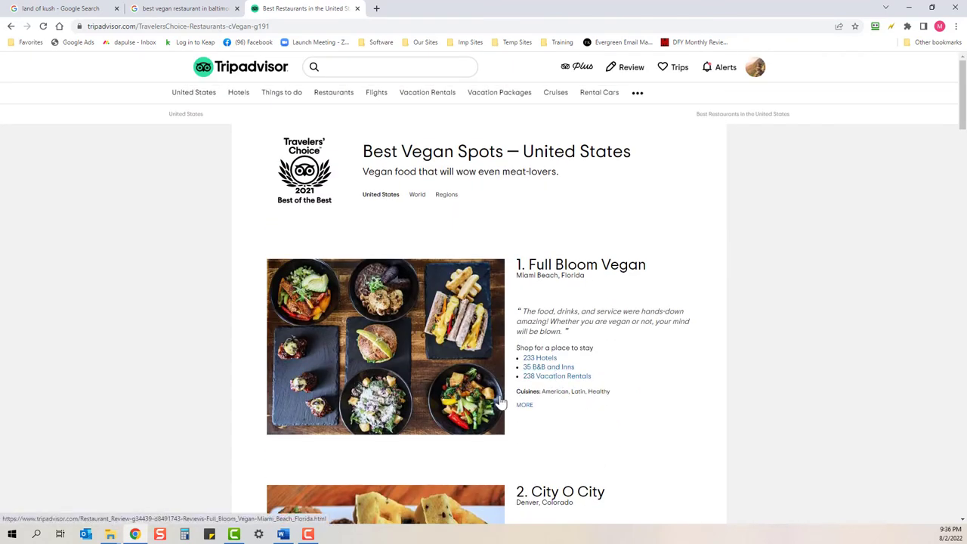
mouse_move(366, 186)
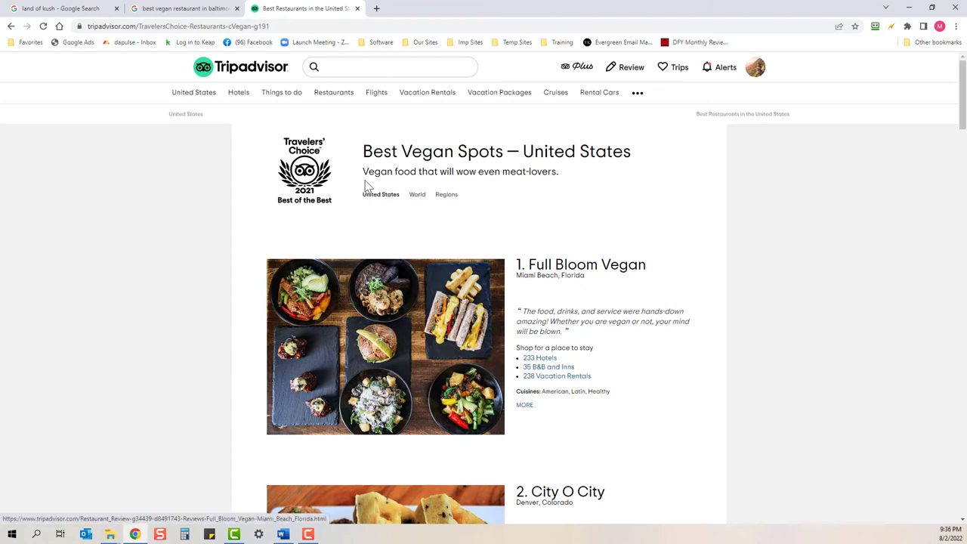
mouse_move(375, 299)
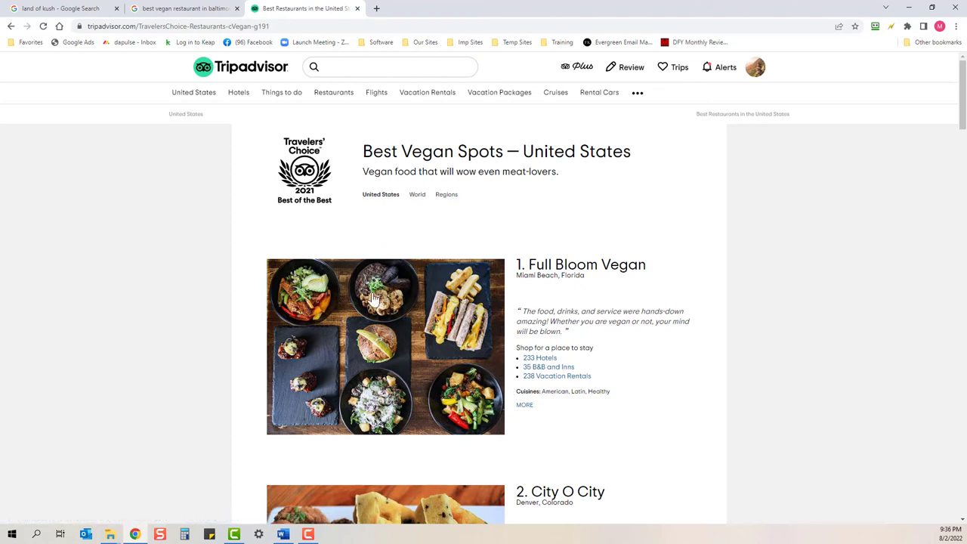
scroll("down", 3)
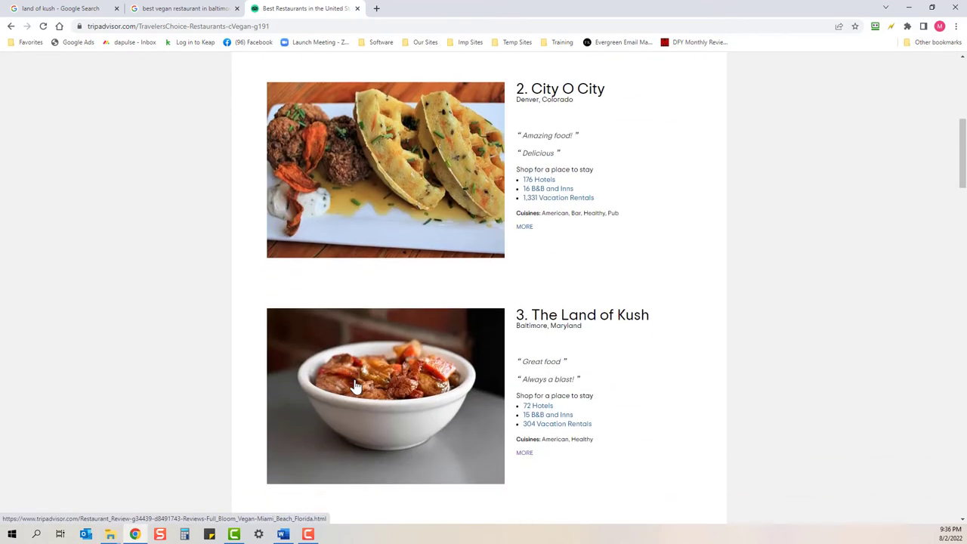